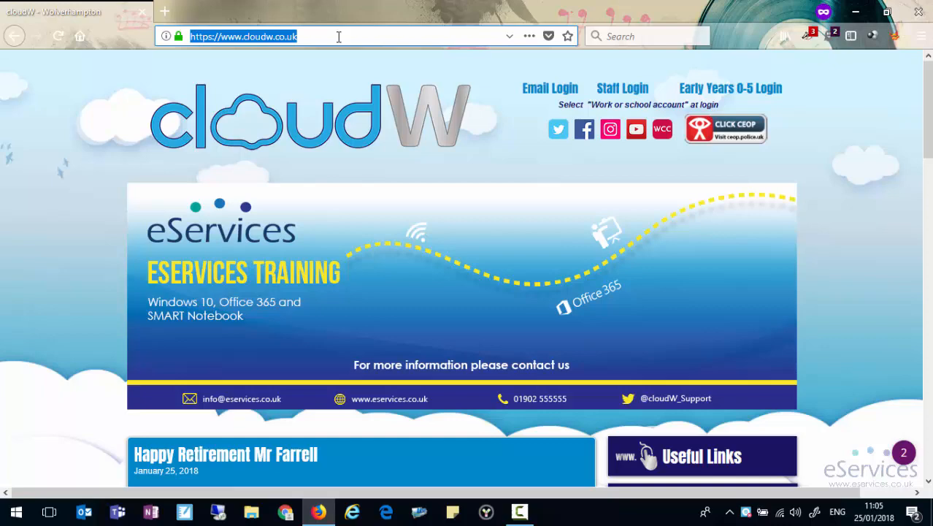
Go to teams.microsoft.com and enter the school email to reach the password step.
type("teams.microsoft.com/")
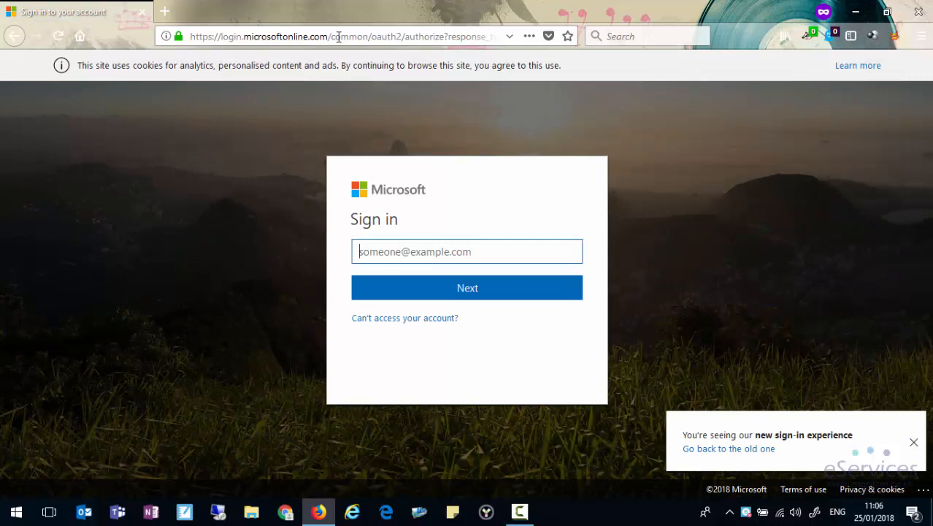
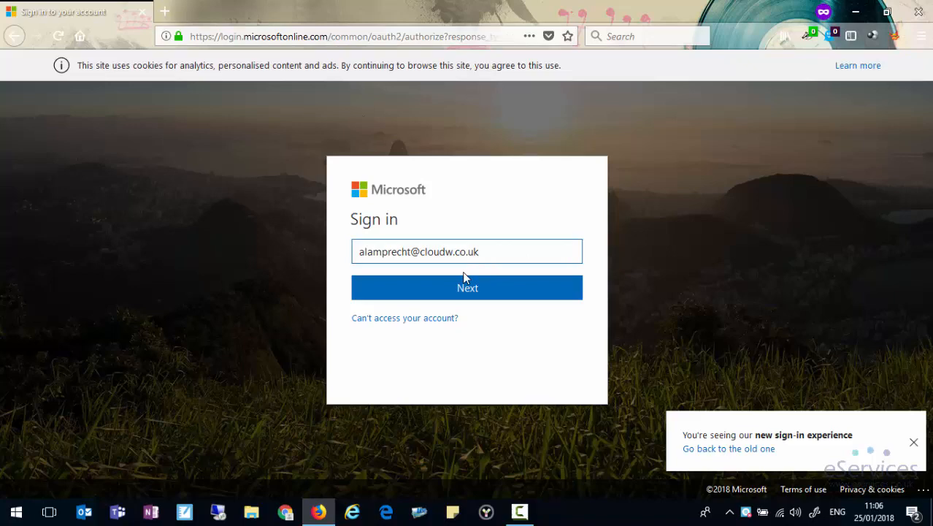
left_click(466, 287)
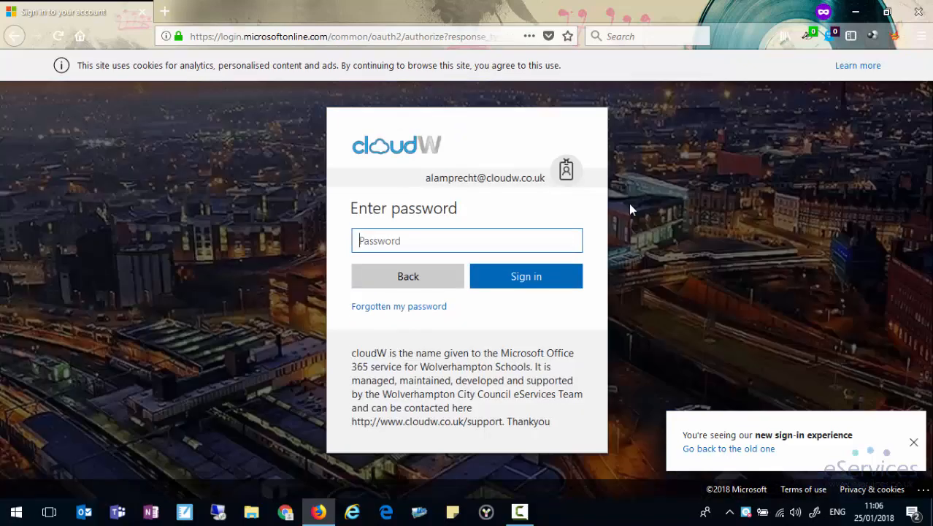
Enter the account password and submit it to sign in.
type("•••")
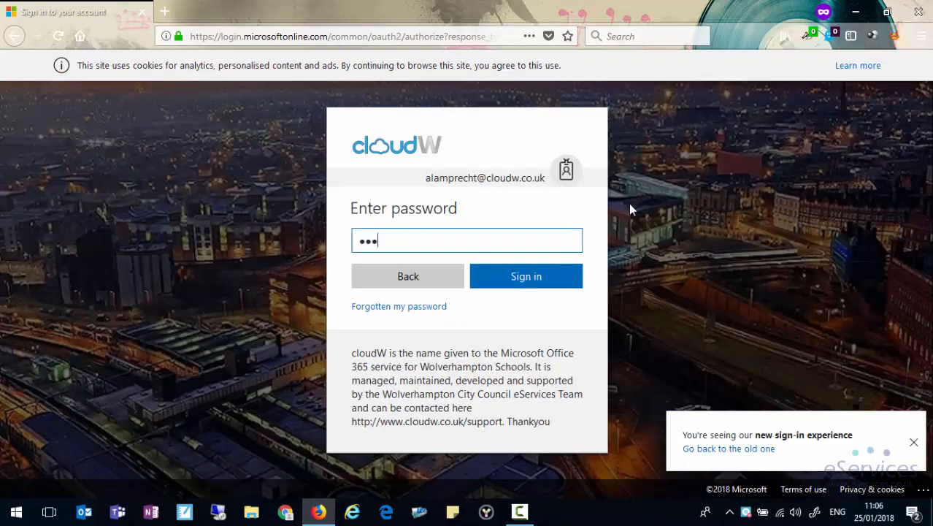
type("•••")
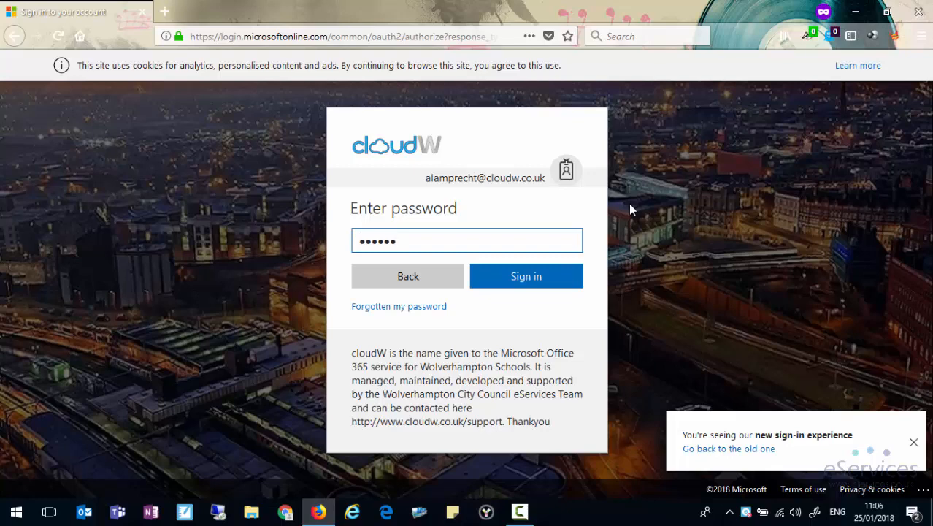
left_click(525, 275)
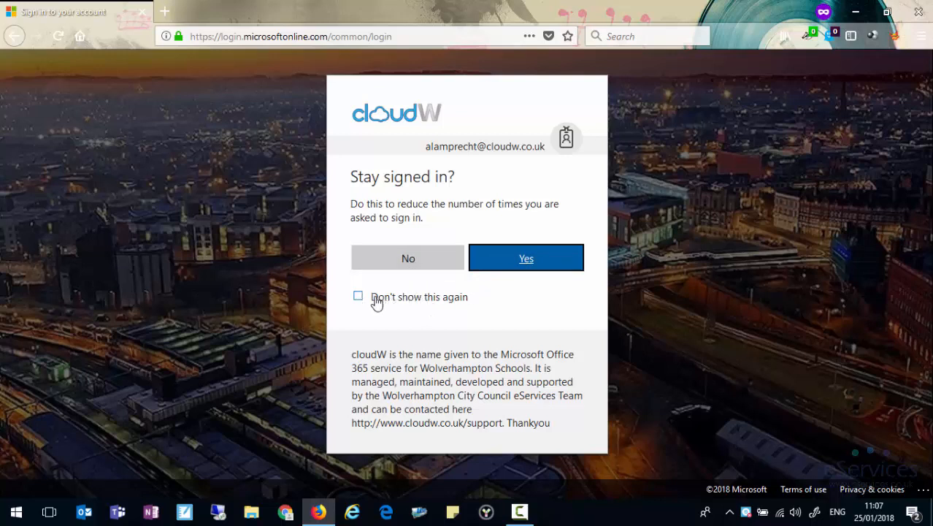
mouse_move(407, 261)
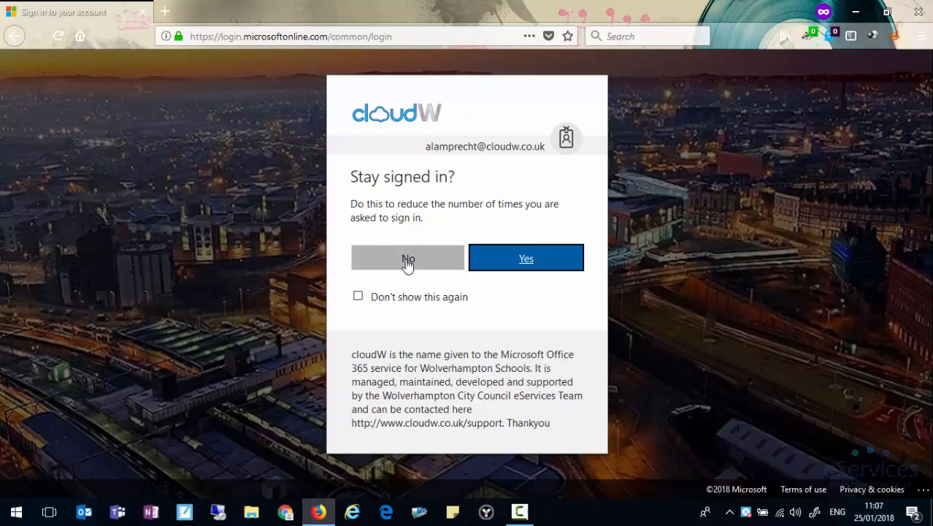
Answer No on the 'Stay signed in?' prompt.
left_click(407, 258)
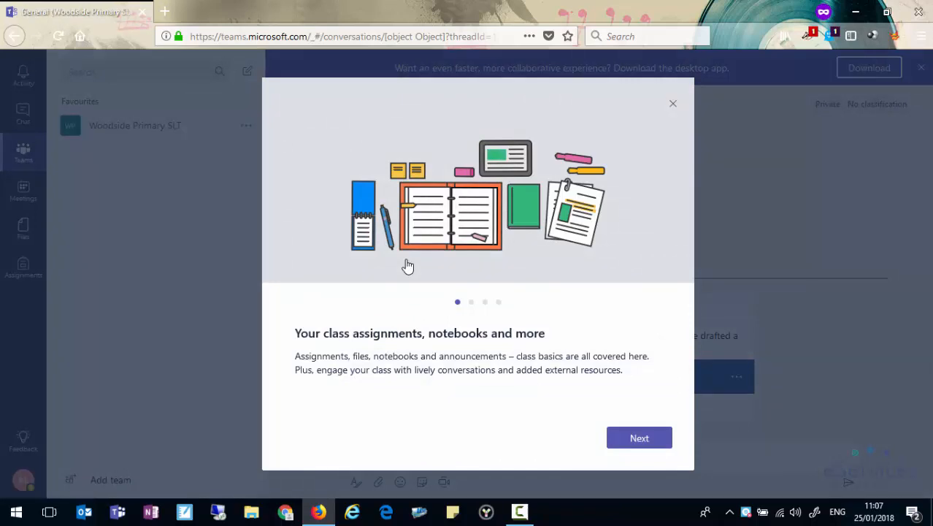
mouse_move(494, 351)
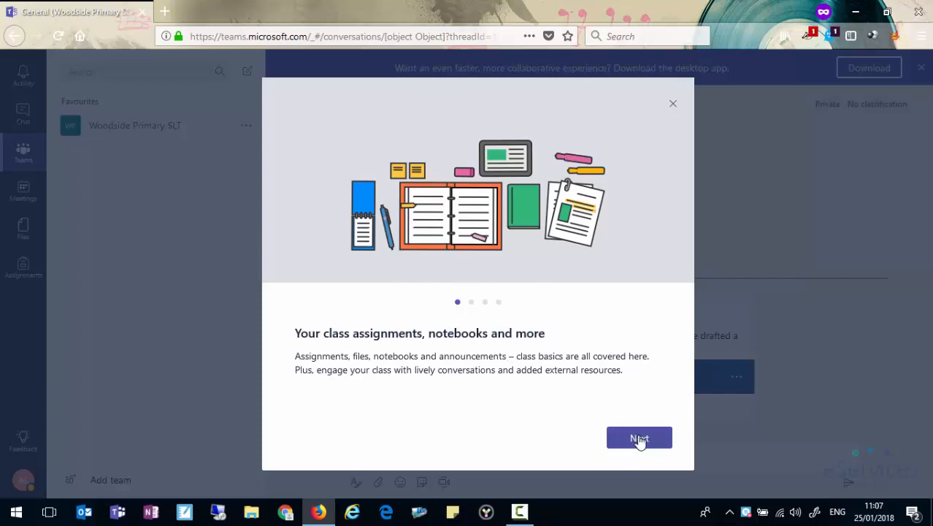
Advance one page of the class-features welcome tour, then close it.
left_click(639, 437)
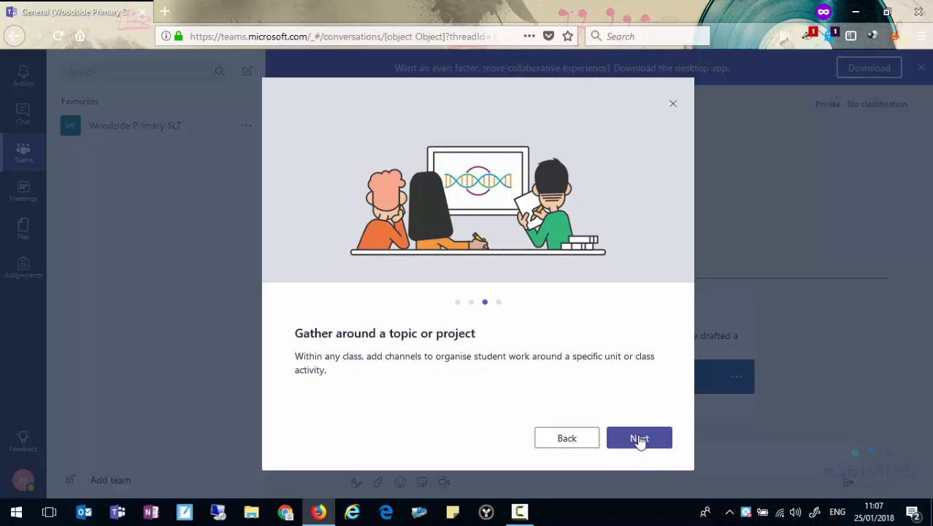
mouse_move(673, 104)
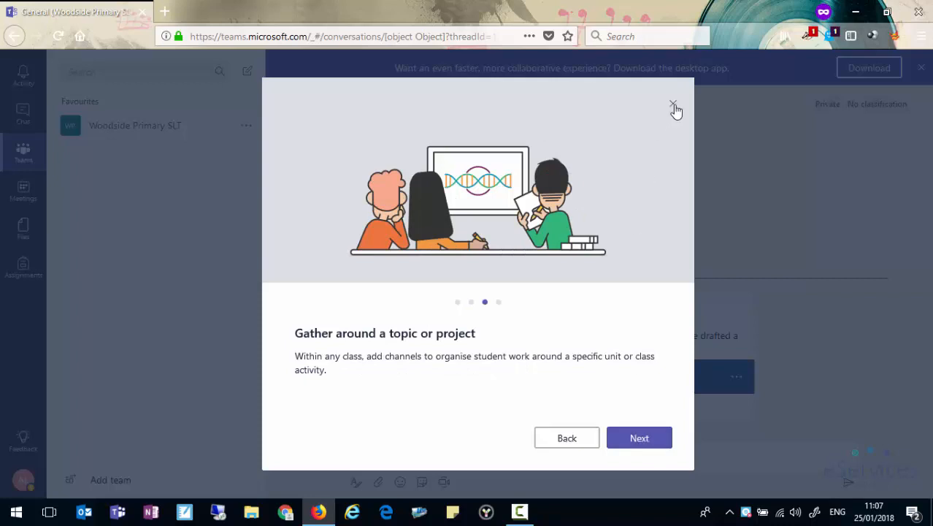
left_click(674, 107)
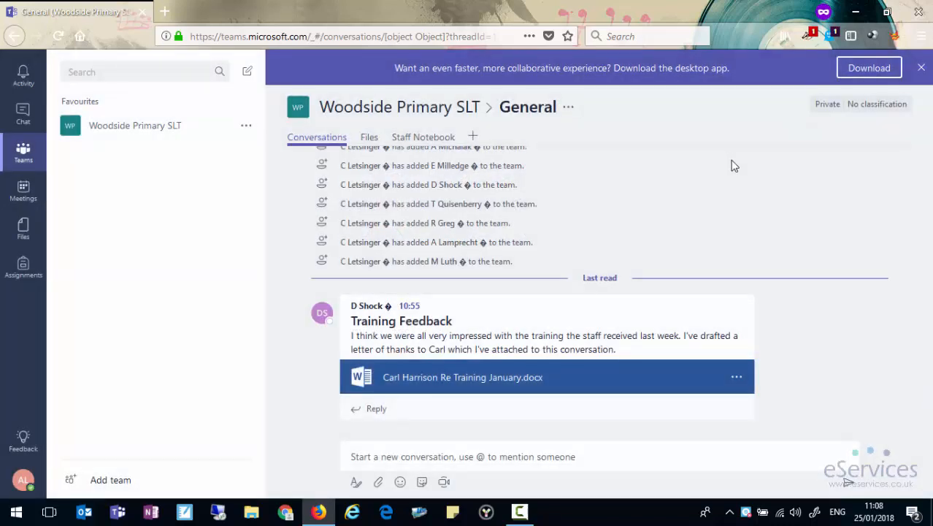
mouse_move(23, 152)
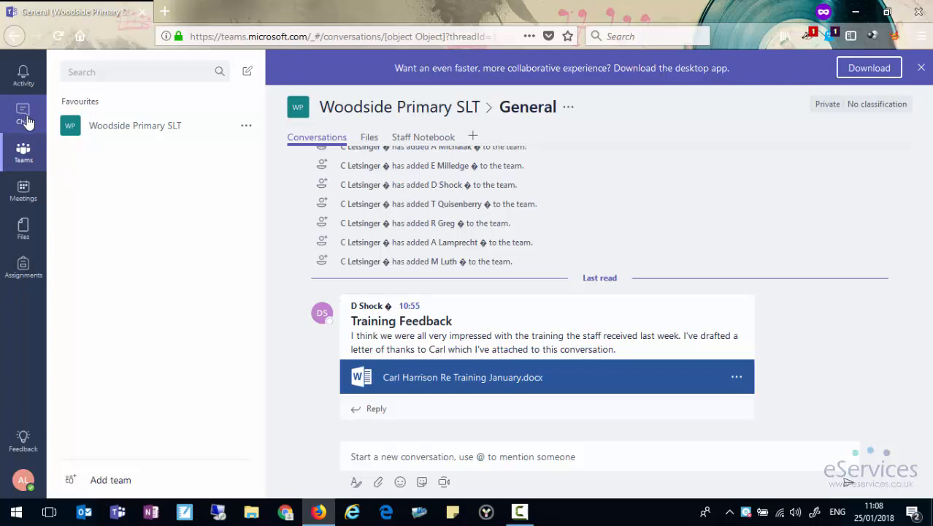
mouse_move(22, 117)
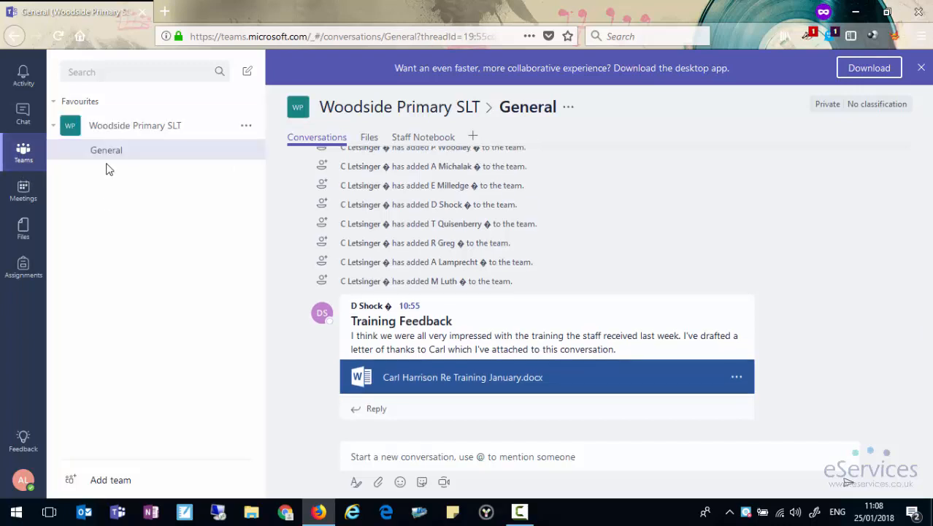
mouse_move(288, 205)
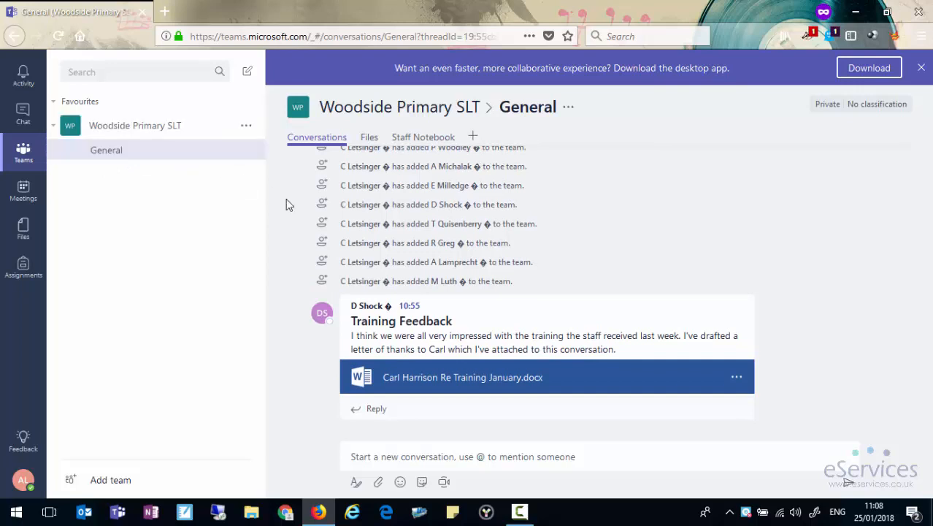
Switch to the Activity feed from the left rail.
left_click(23, 73)
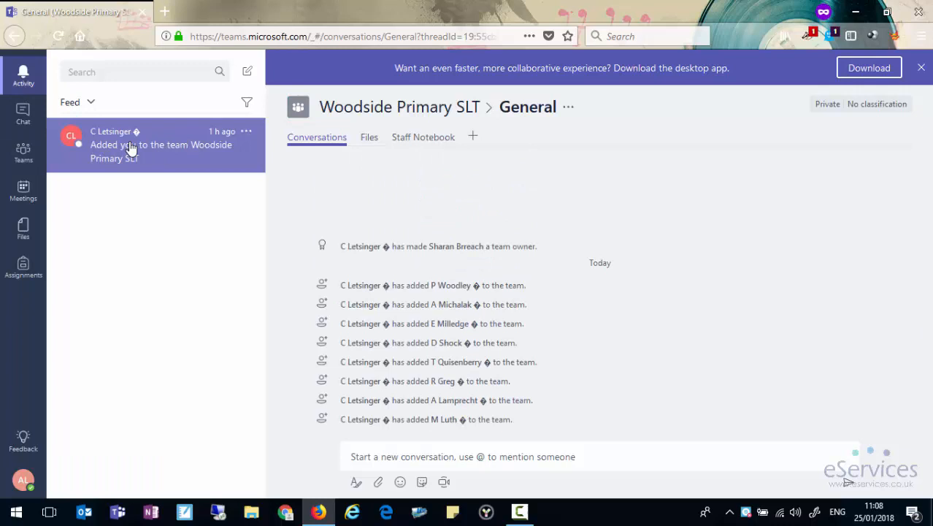
Scroll up through Woodside Primary SLT's General channel membership history.
scroll("up", 3)
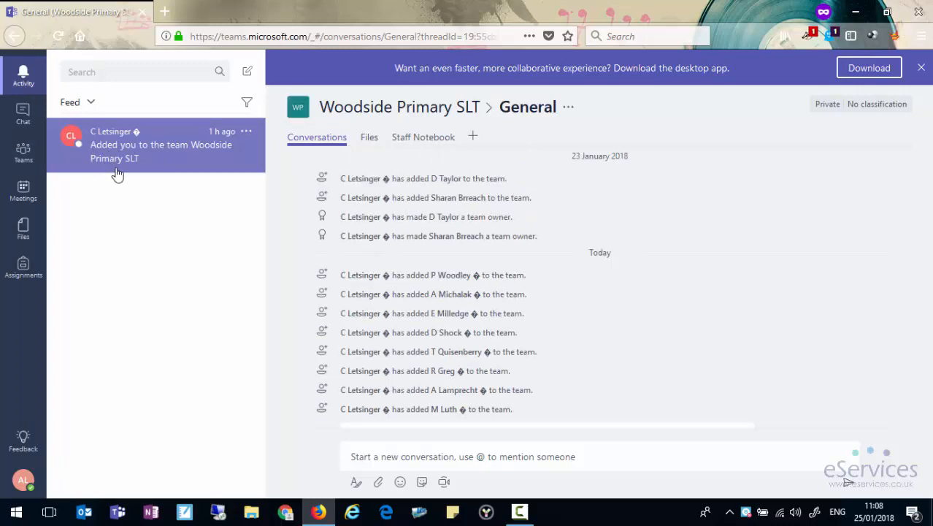
mouse_move(108, 141)
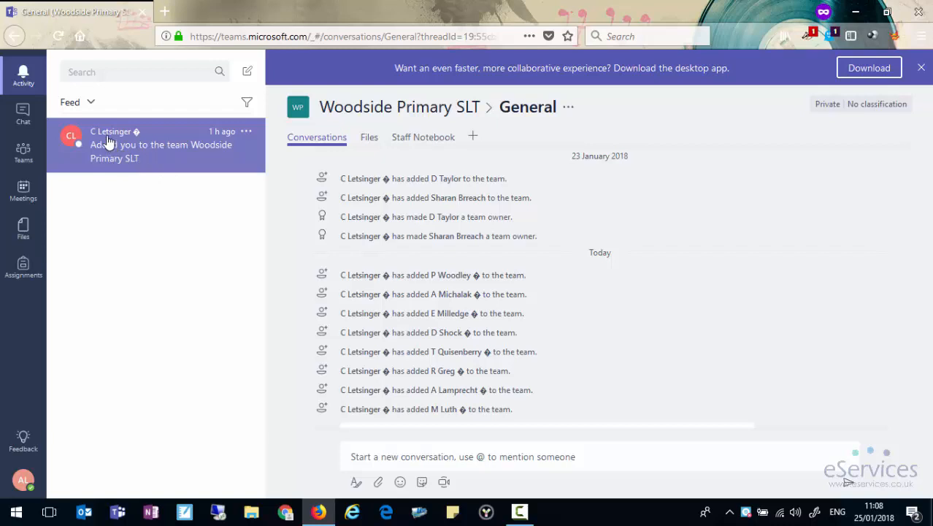
mouse_move(164, 153)
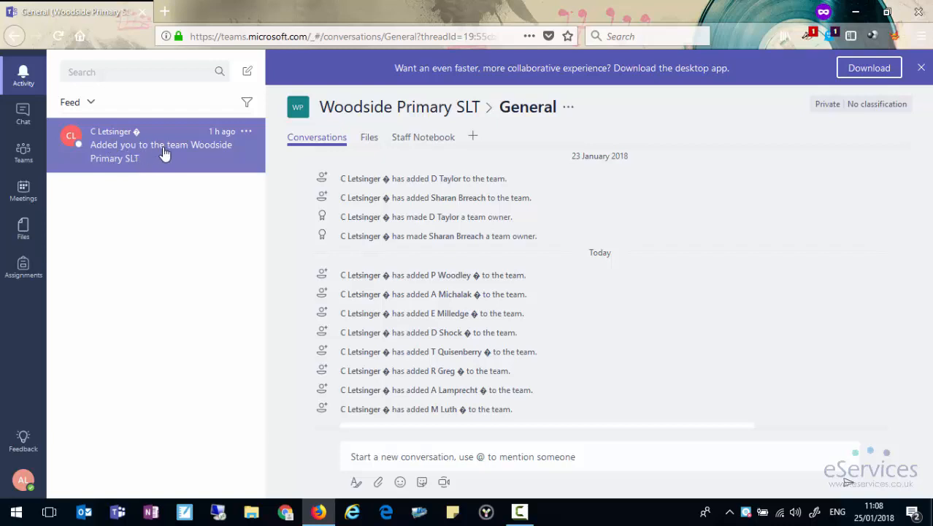
mouse_move(159, 175)
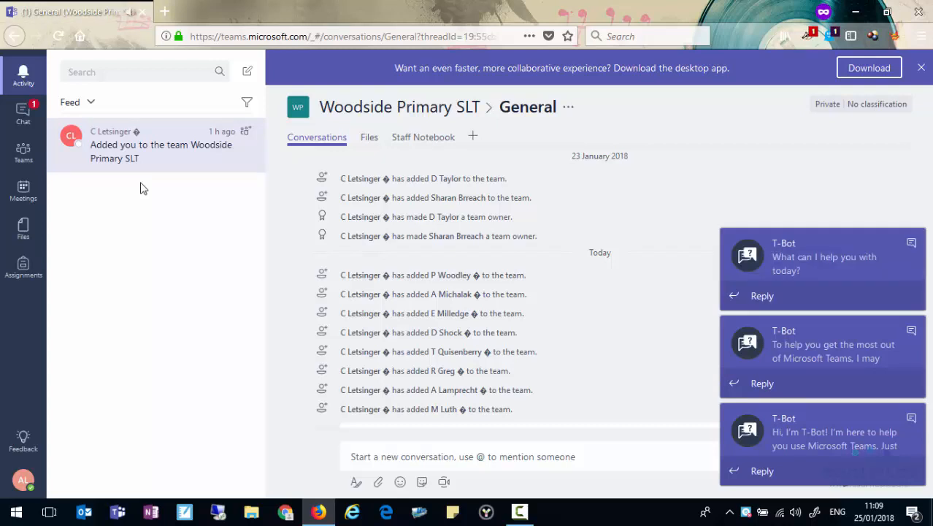
mouse_move(93, 165)
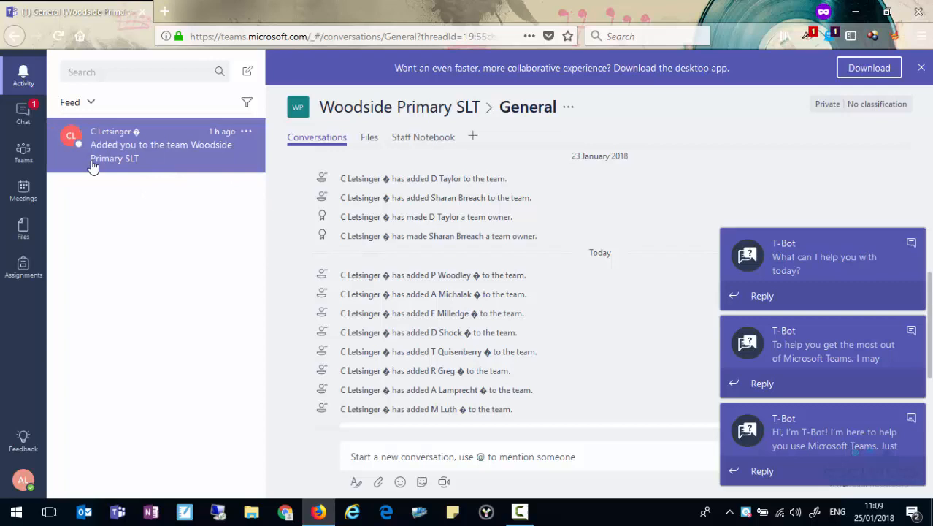
mouse_move(58, 162)
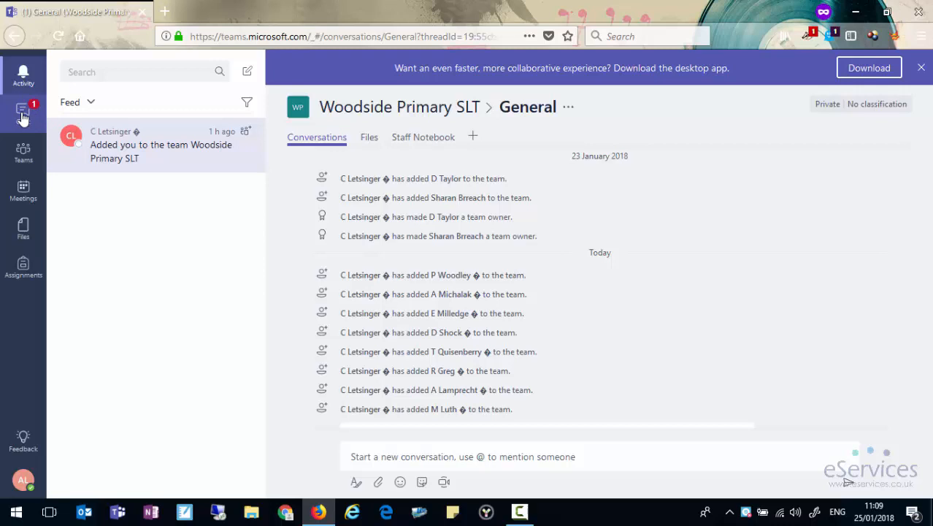
Read the T-Bot welcome chat, then return to the Teams list.
left_click(23, 113)
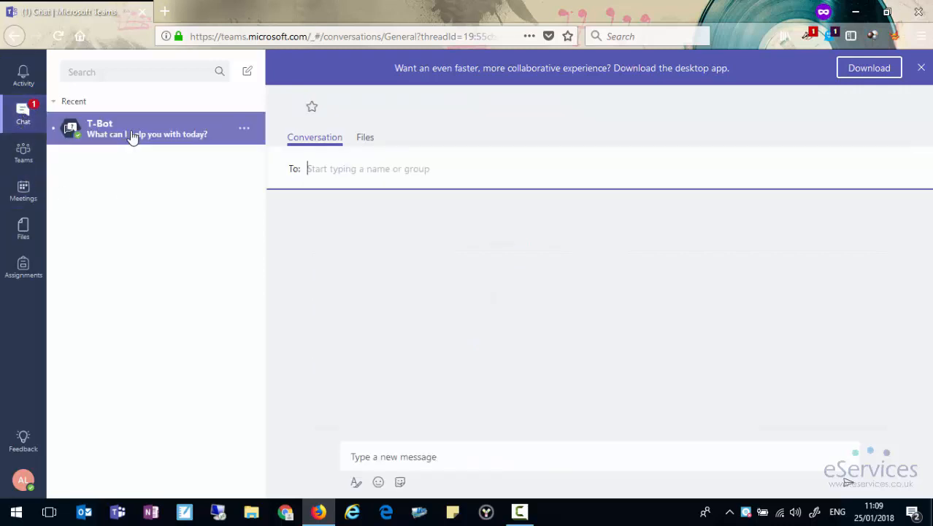
mouse_move(113, 135)
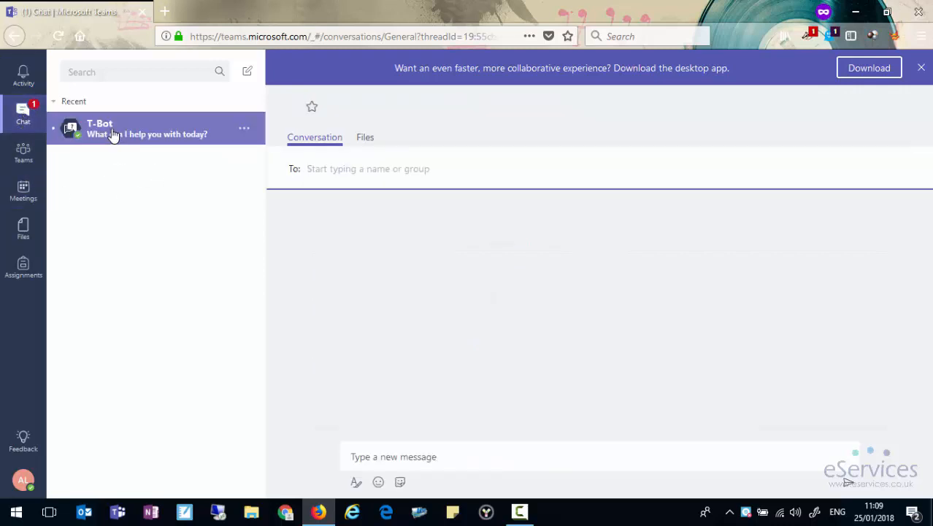
left_click(146, 128)
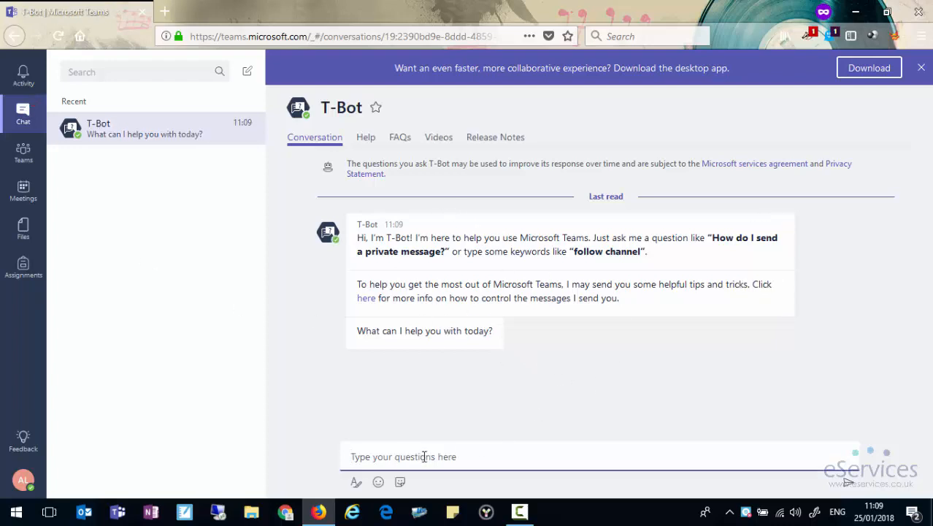
mouse_move(508, 358)
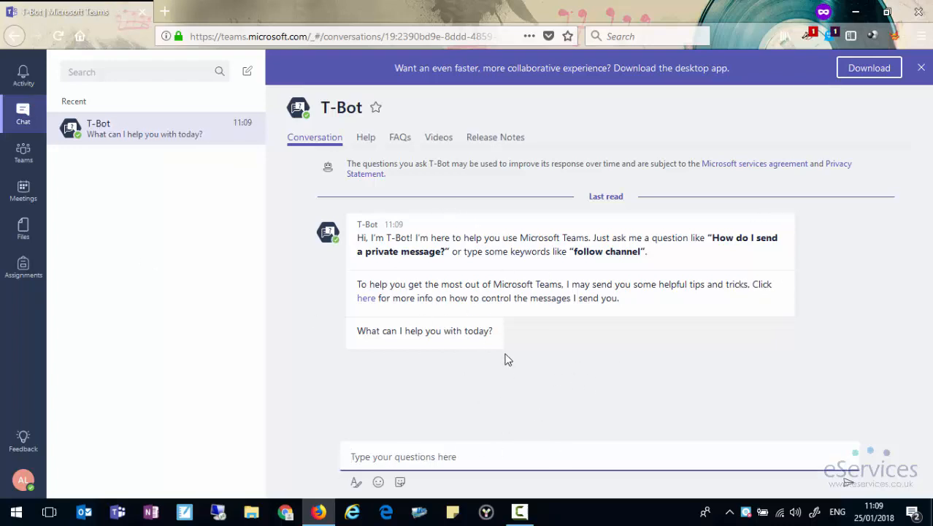
left_click(22, 153)
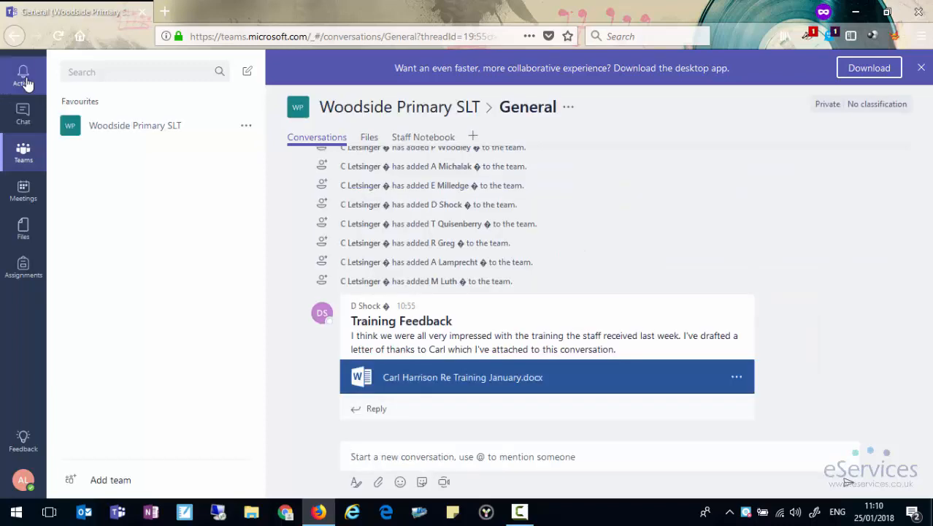
Check the Activity feed, then go back to the Teams list.
left_click(23, 73)
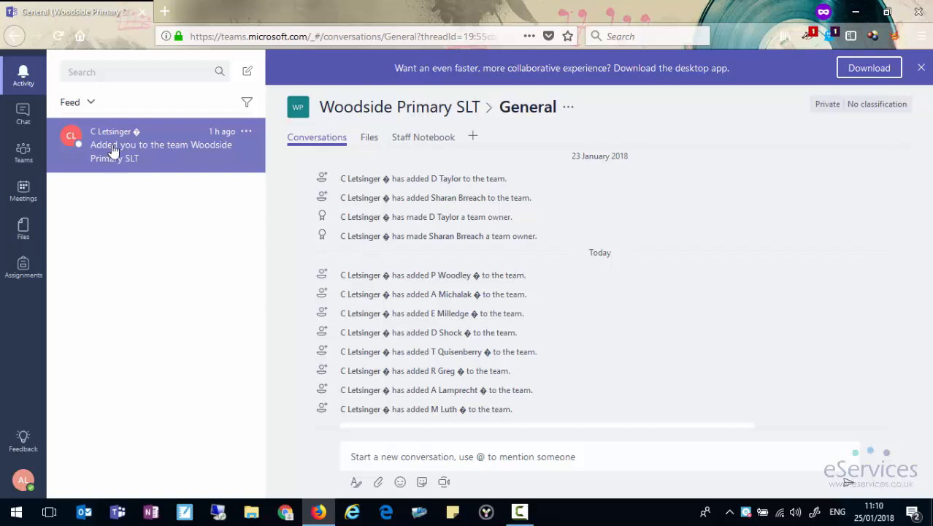
mouse_move(131, 162)
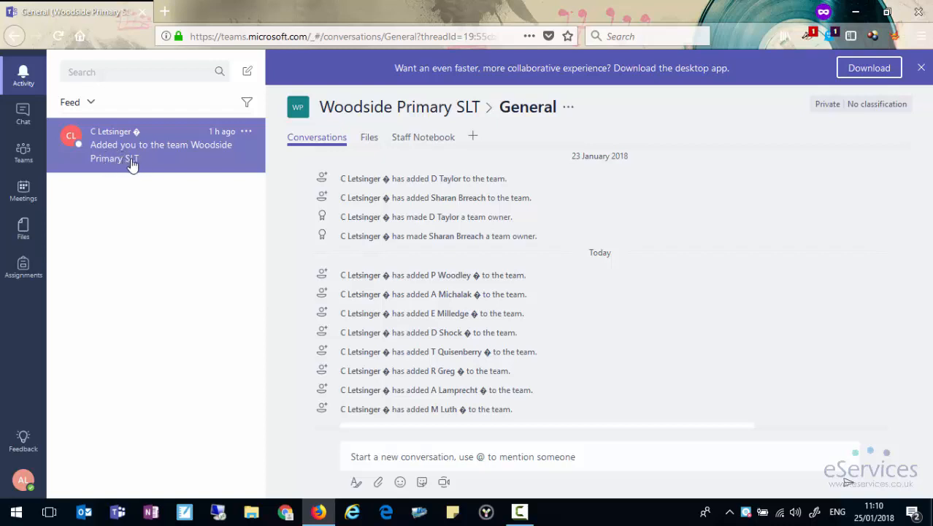
mouse_move(143, 146)
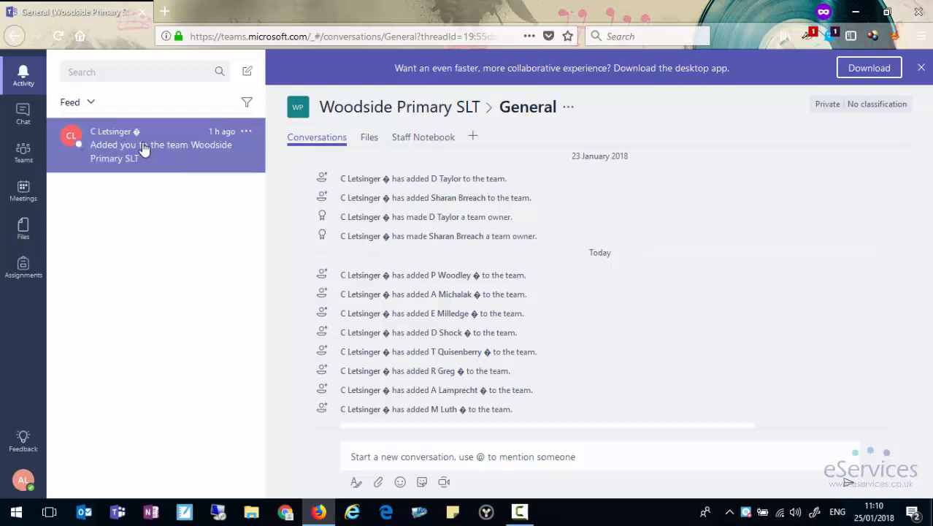
mouse_move(562, 416)
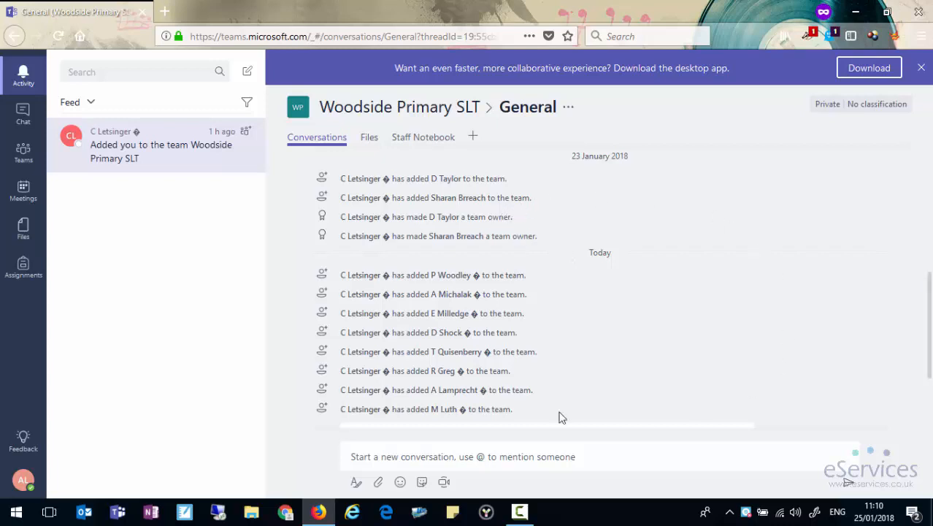
mouse_move(326, 277)
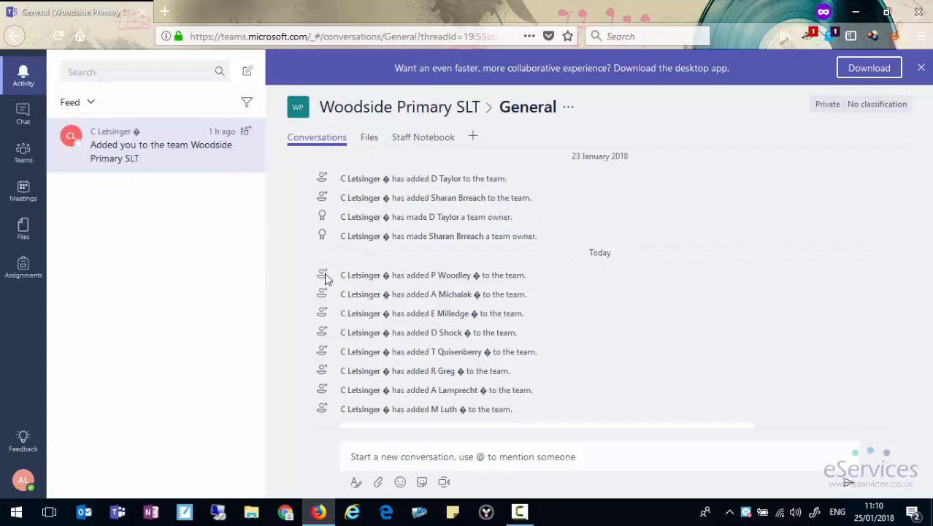
mouse_move(22, 149)
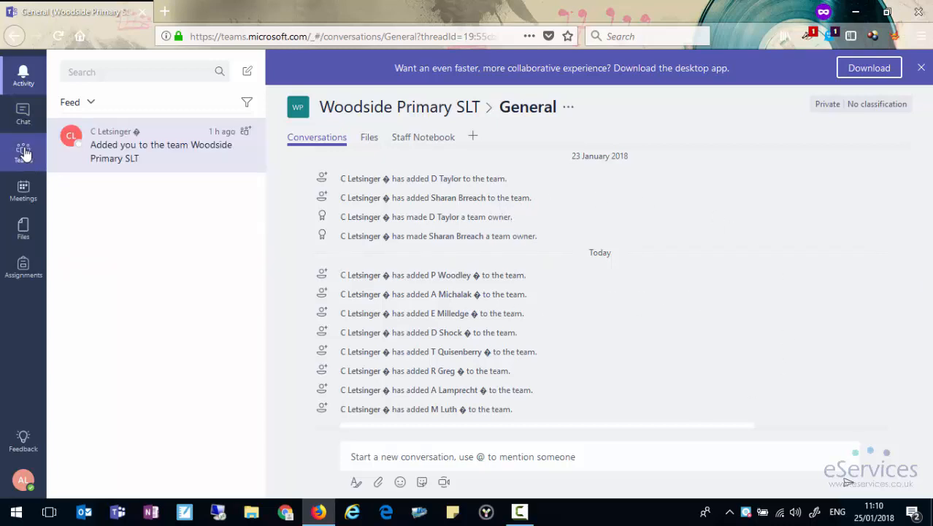
left_click(23, 151)
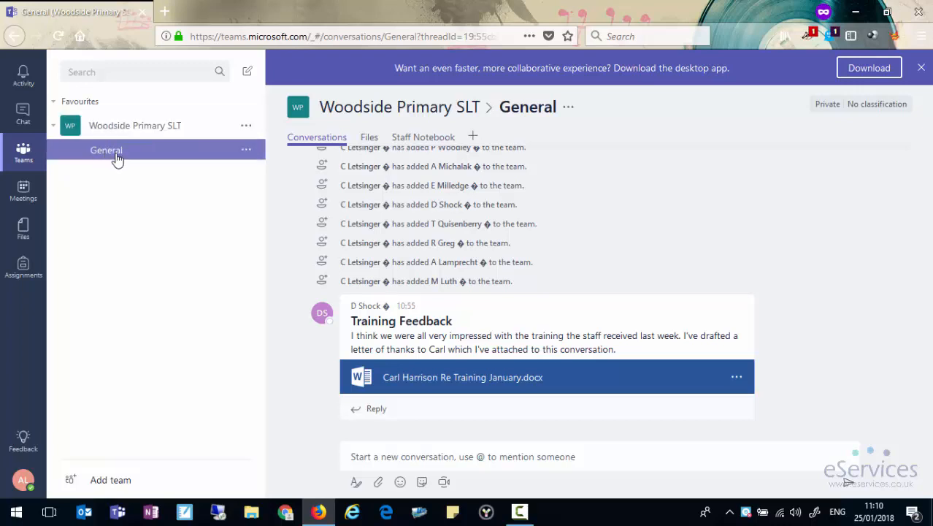
mouse_move(115, 175)
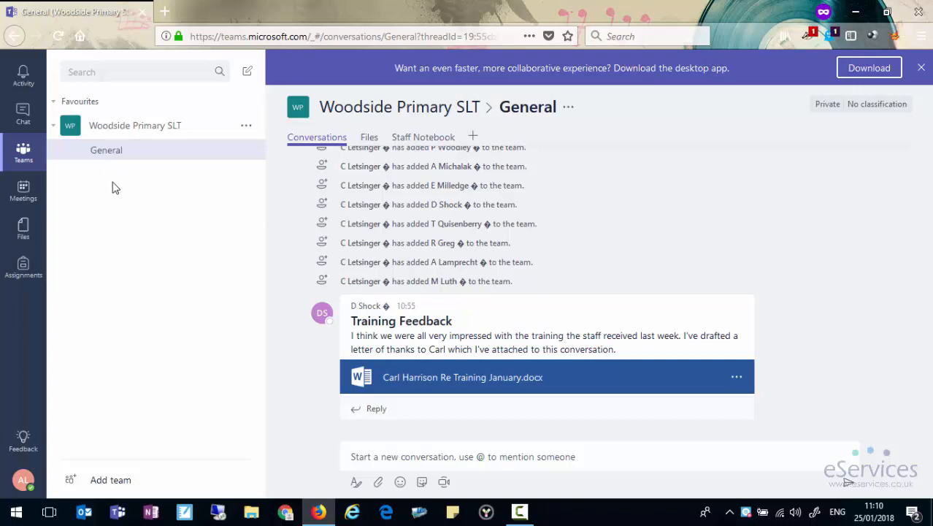
mouse_move(106, 196)
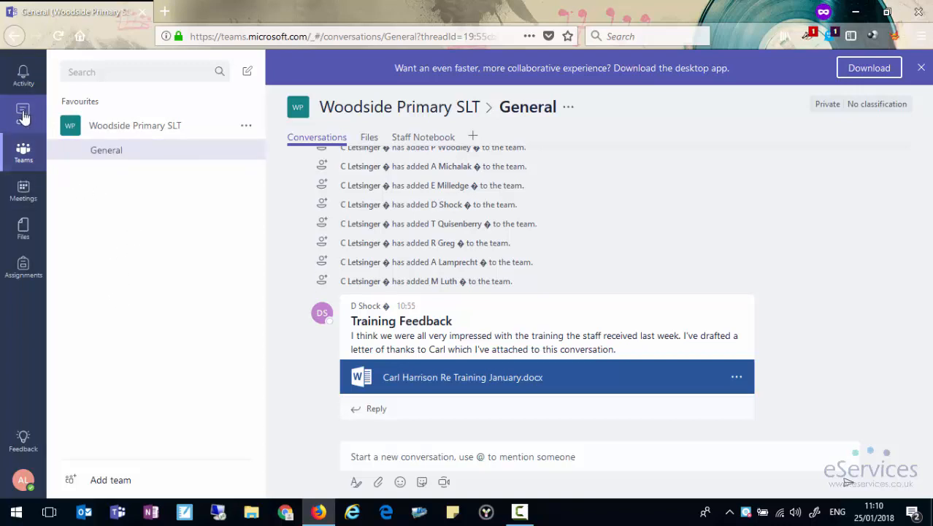
left_click(23, 109)
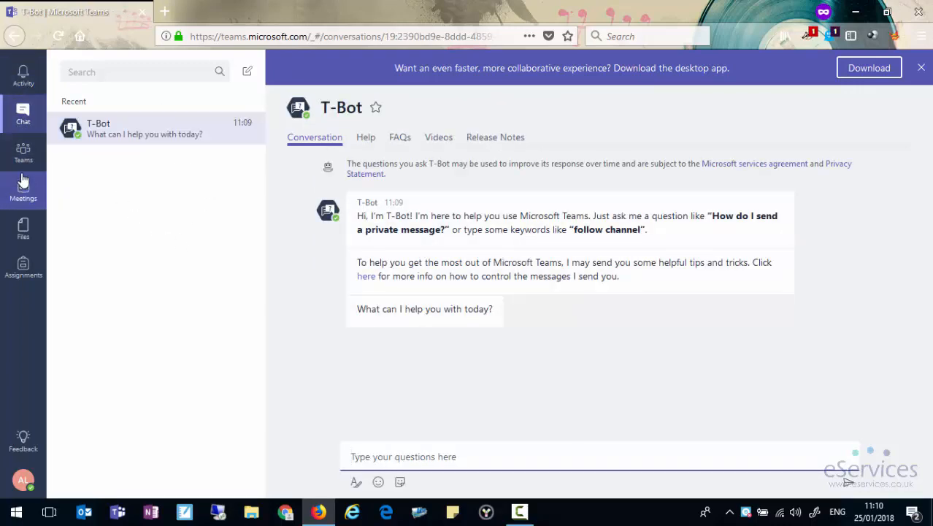
left_click(23, 190)
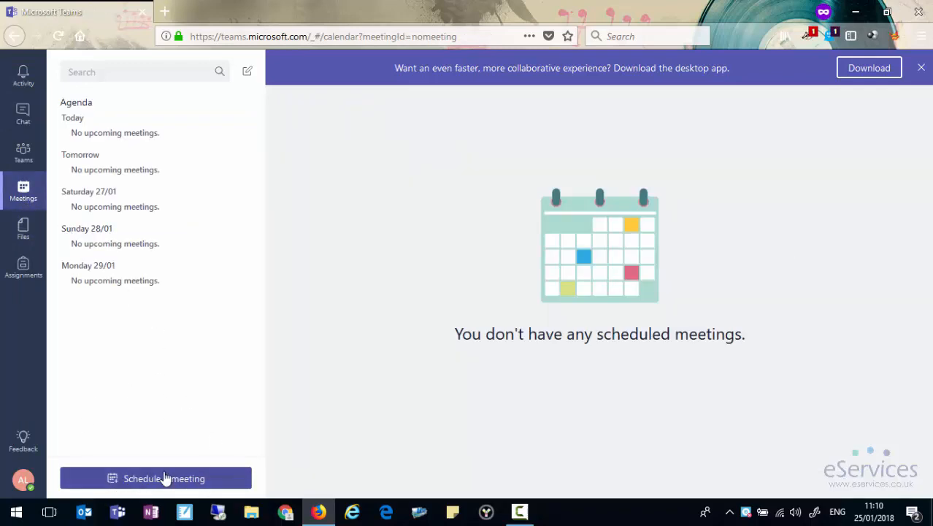
left_click(22, 227)
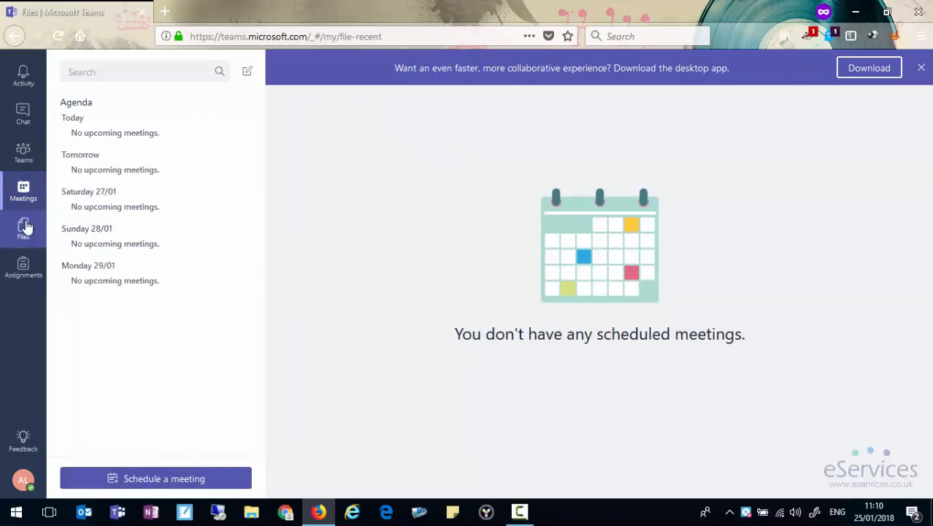
left_click(22, 230)
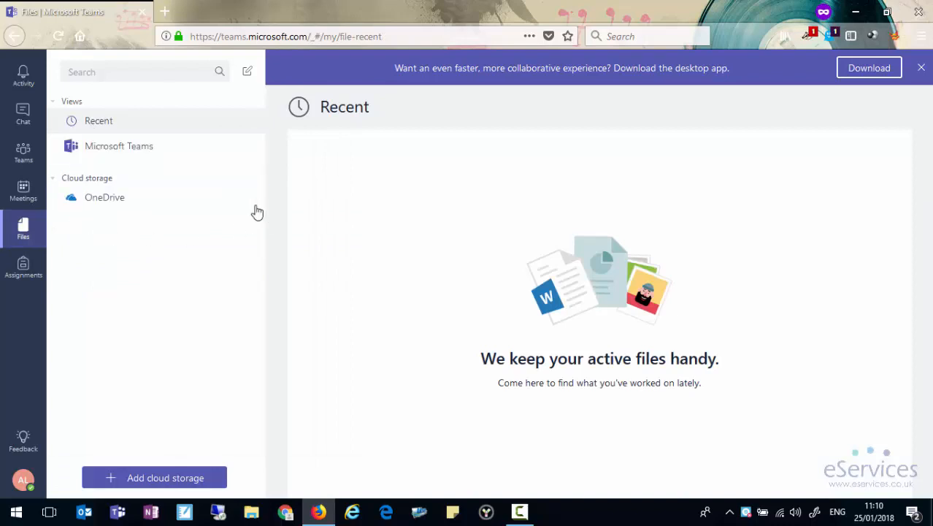
mouse_move(23, 270)
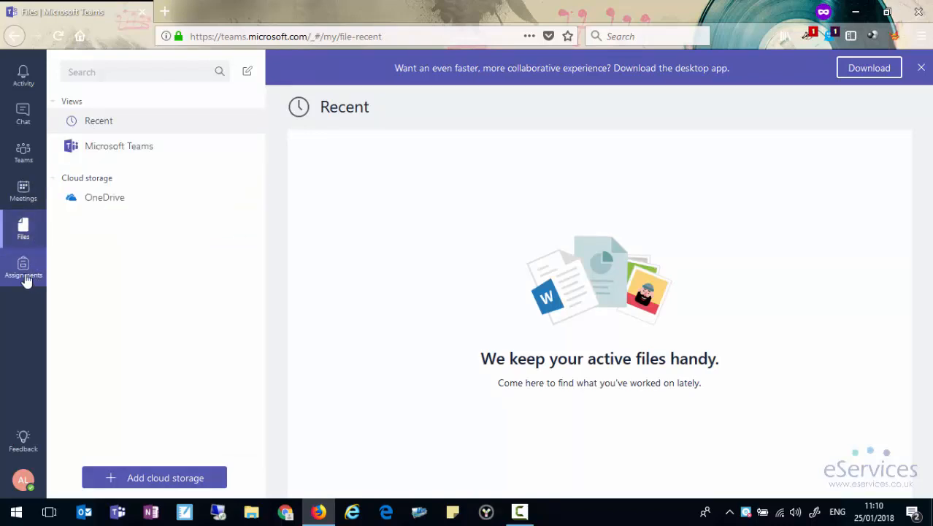
mouse_move(28, 283)
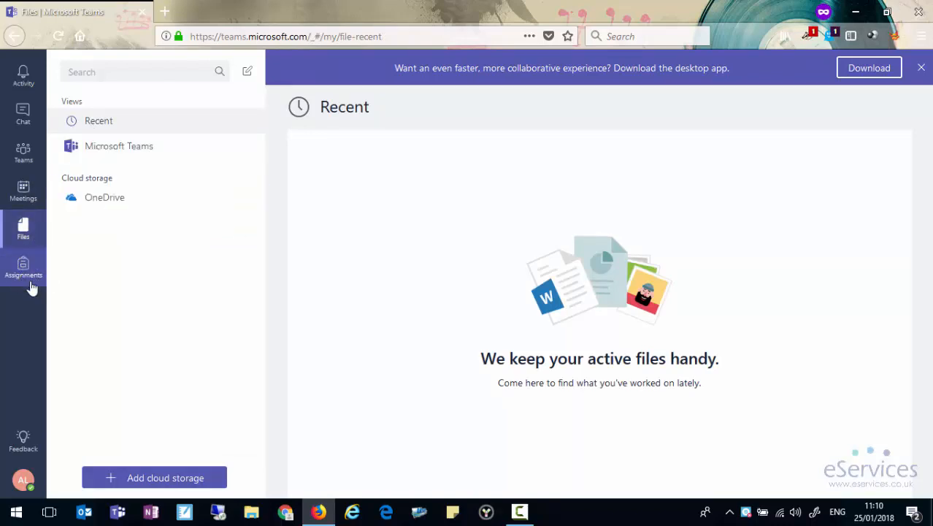
mouse_move(23, 274)
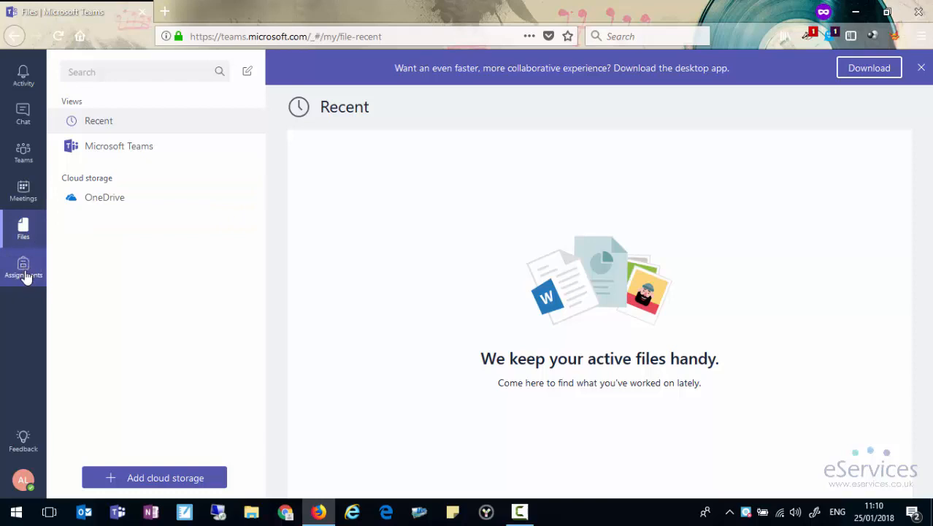
mouse_move(217, 267)
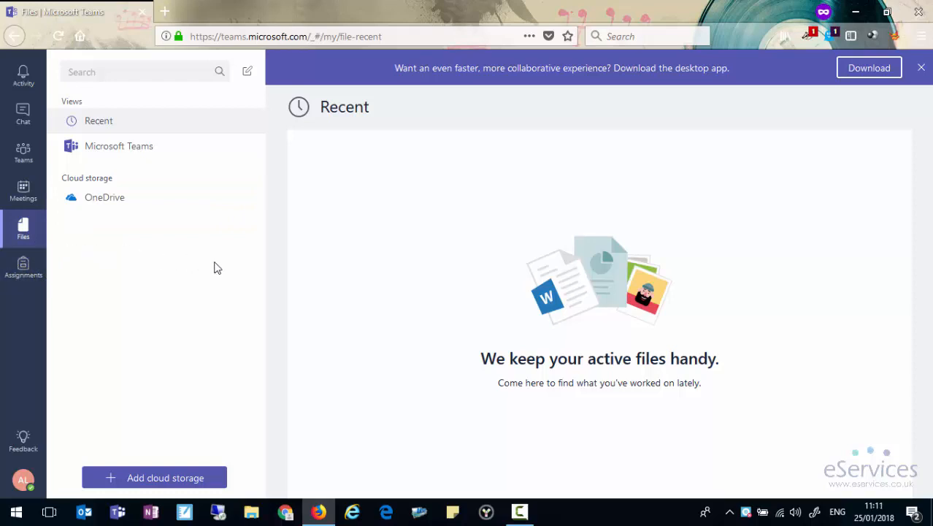
mouse_move(23, 270)
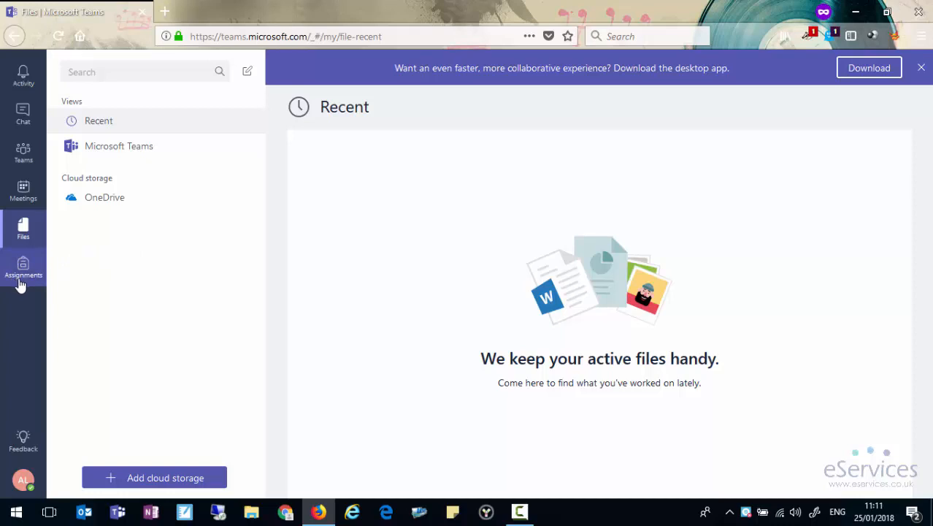
mouse_move(19, 281)
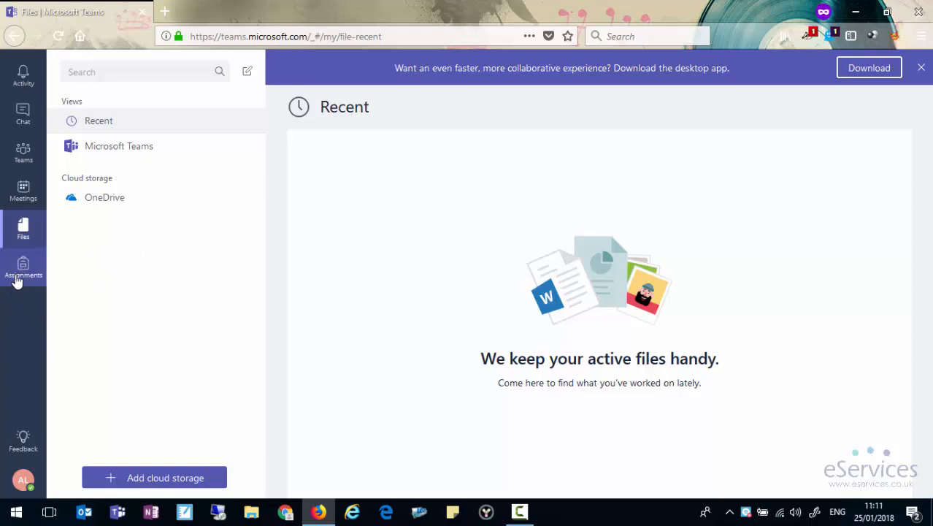
mouse_move(23, 479)
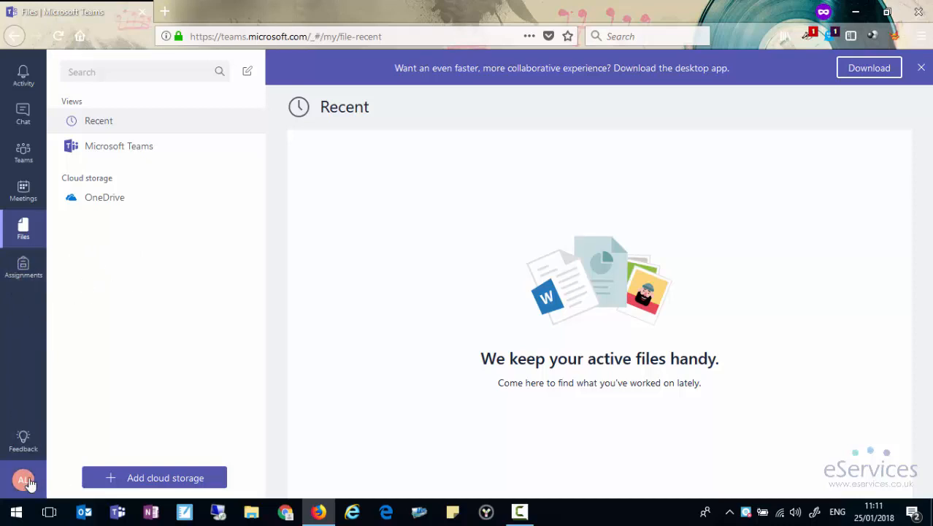
Open the profile menu from the avatar at the bottom of the left rail.
left_click(23, 479)
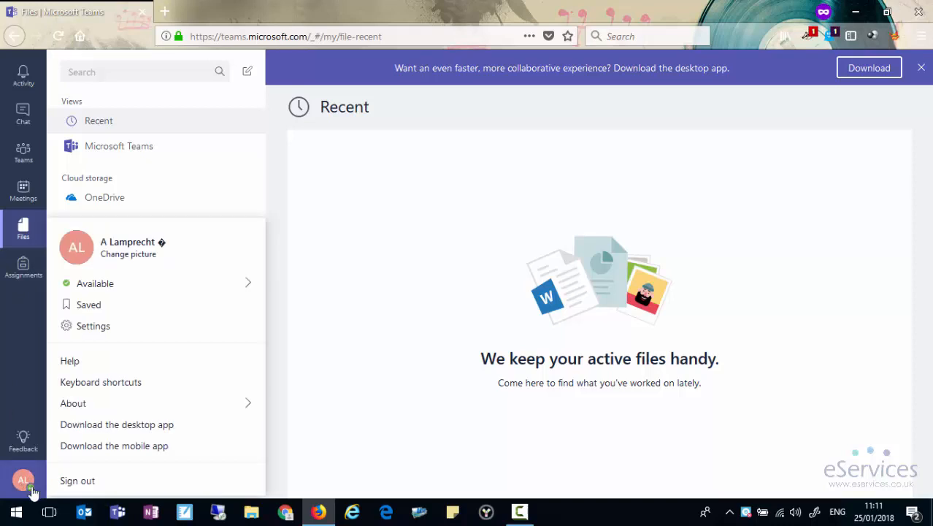
mouse_move(126, 260)
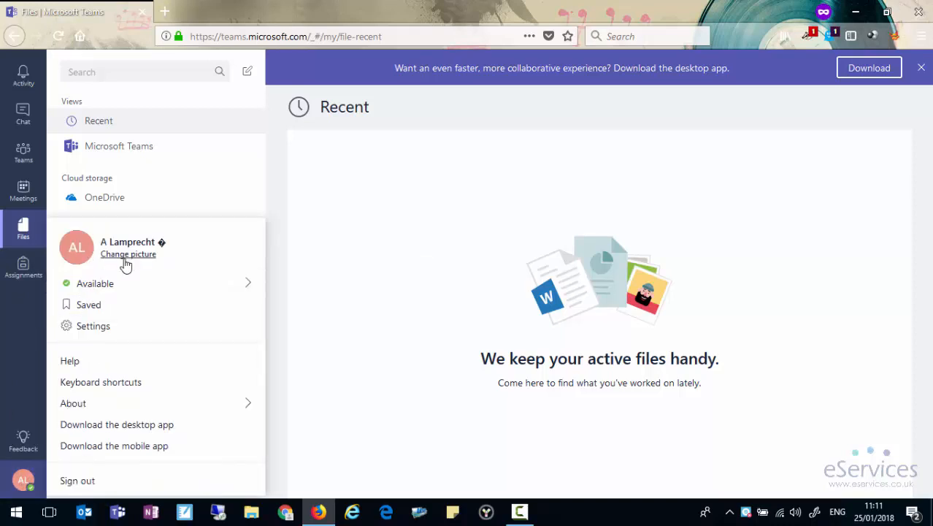
left_click(95, 283)
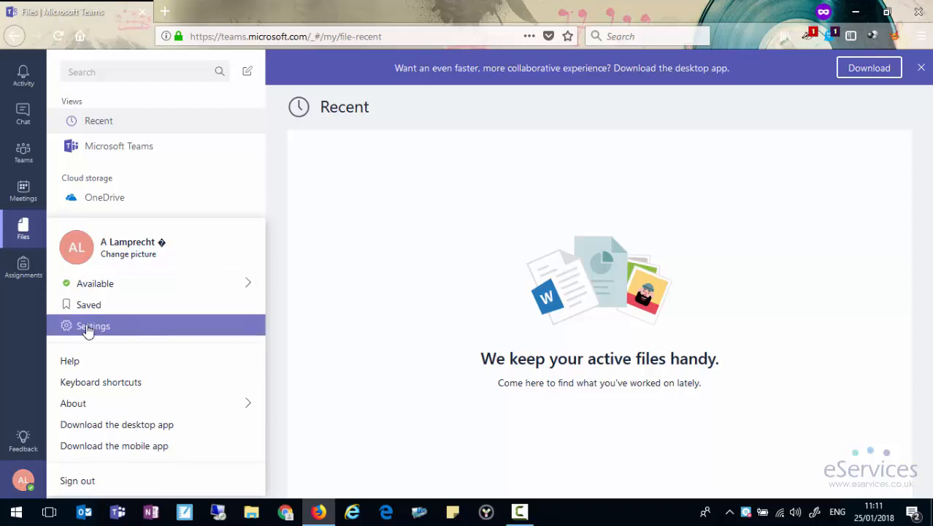
Open Settings, review the Notifications preferences, then close the dialog.
left_click(93, 326)
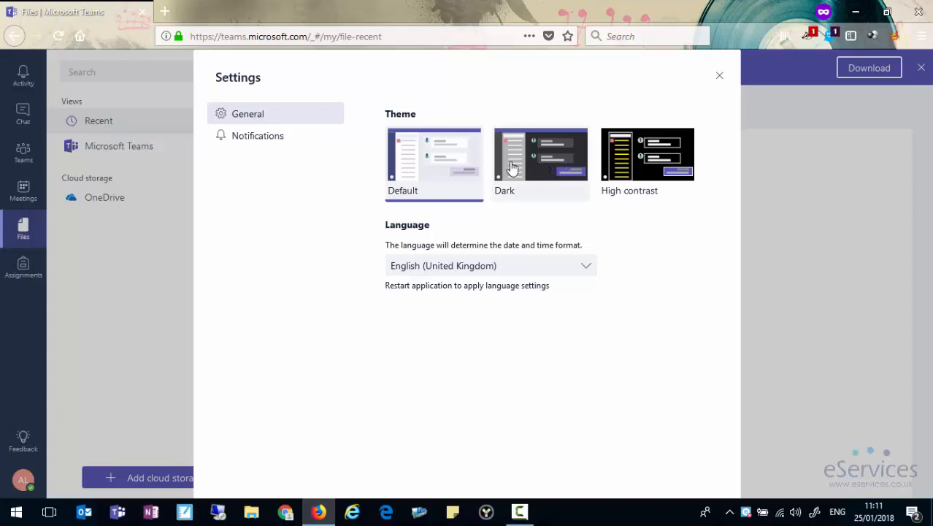
mouse_move(543, 169)
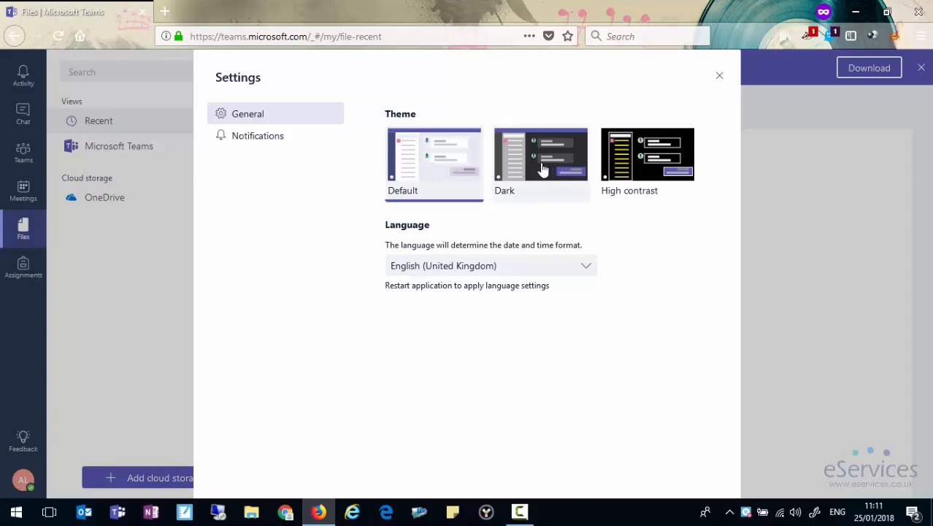
left_click(258, 135)
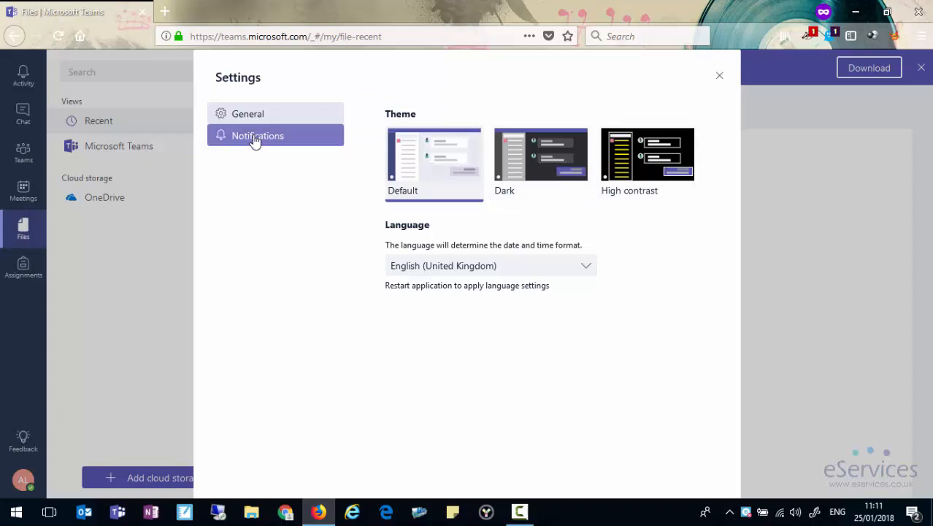
left_click(257, 135)
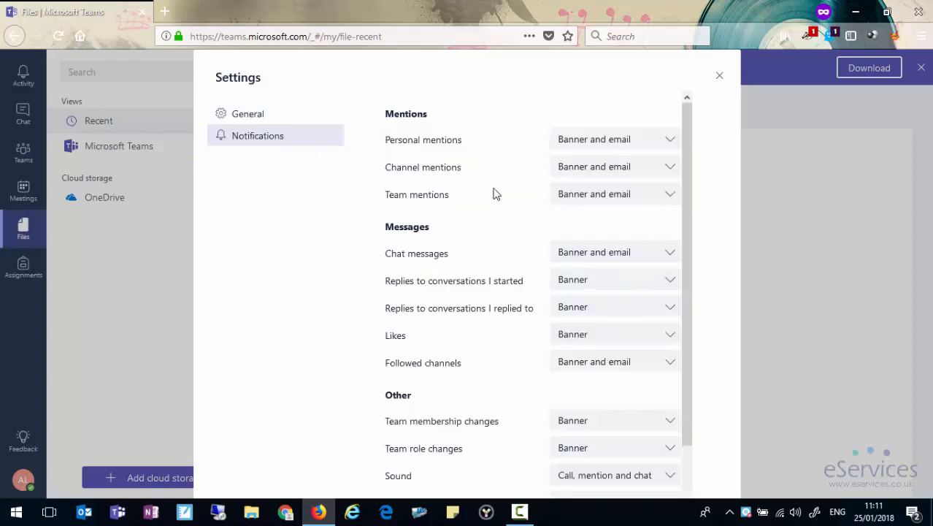
mouse_move(763, 439)
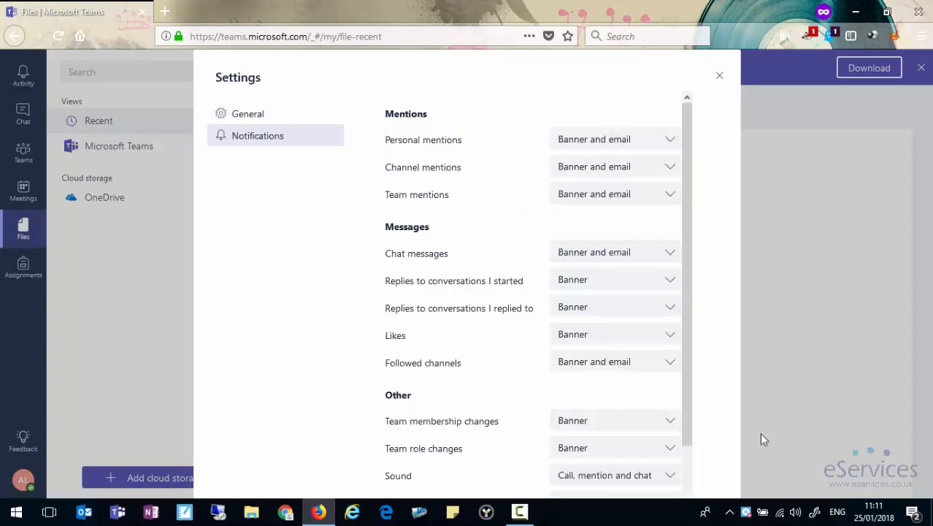
mouse_move(905, 235)
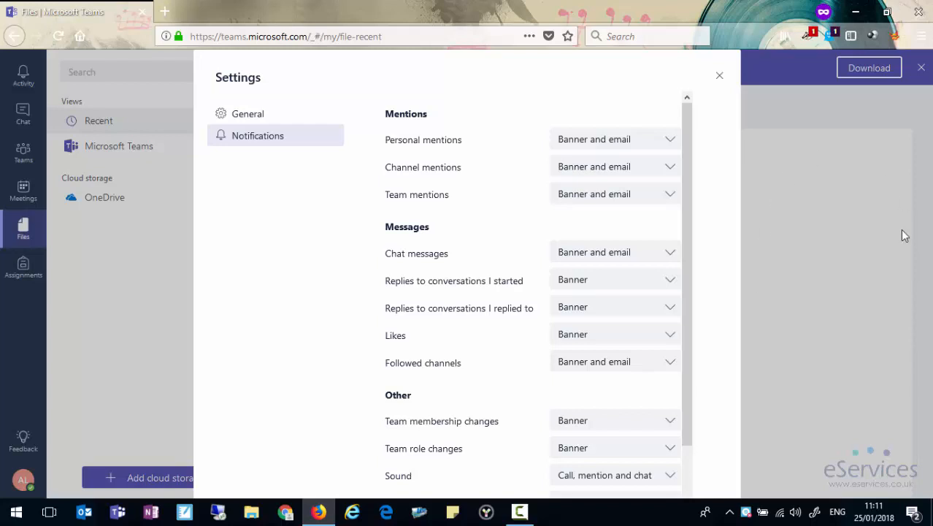
mouse_move(607, 289)
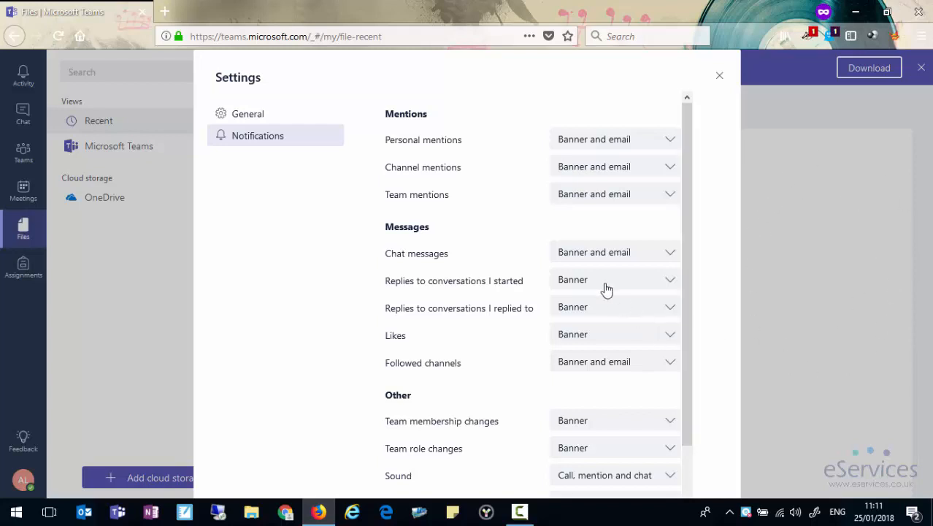
mouse_move(589, 440)
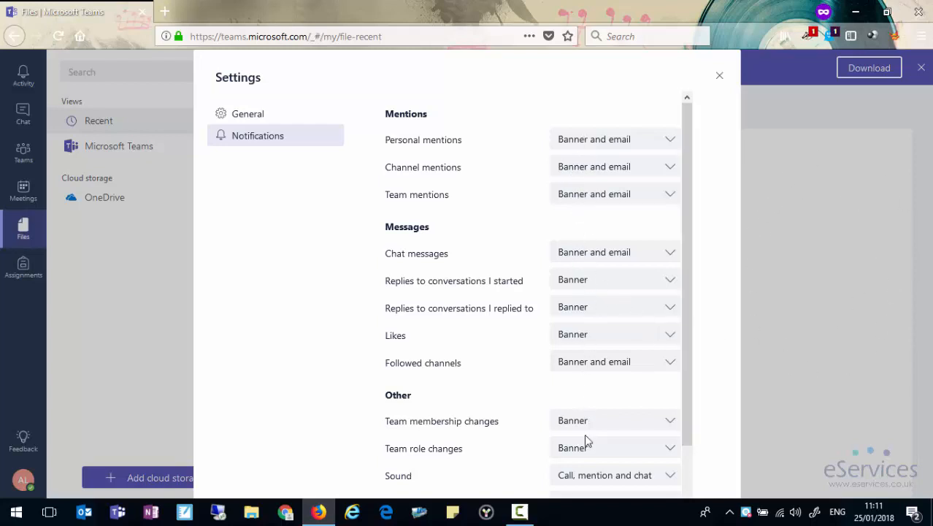
left_click(719, 76)
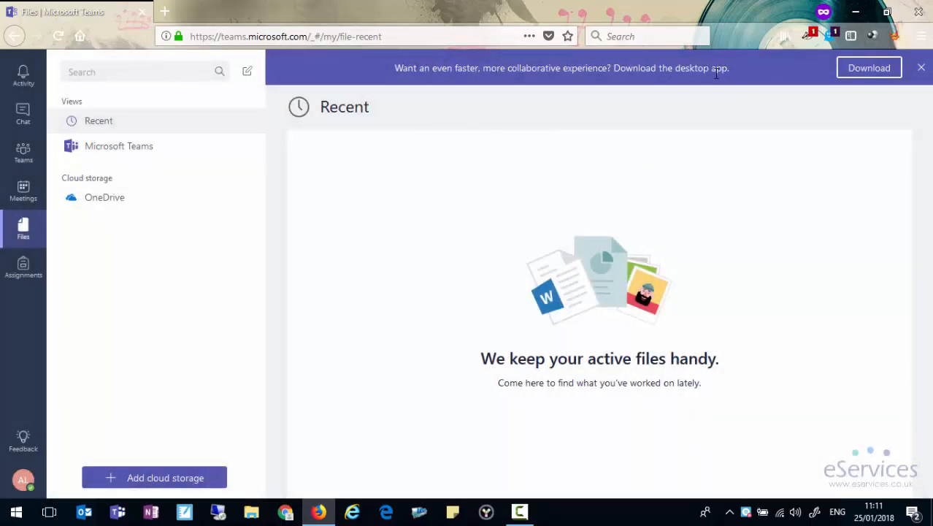
mouse_move(869, 67)
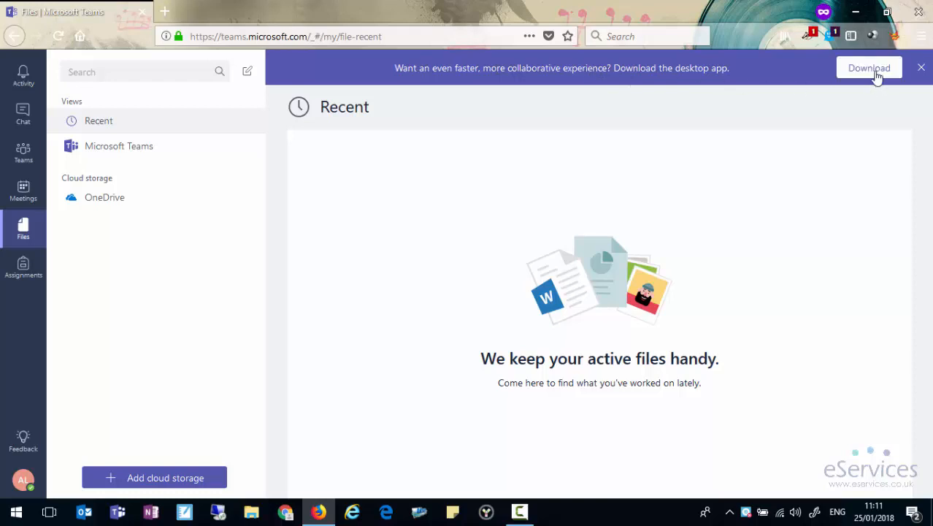
mouse_move(869, 186)
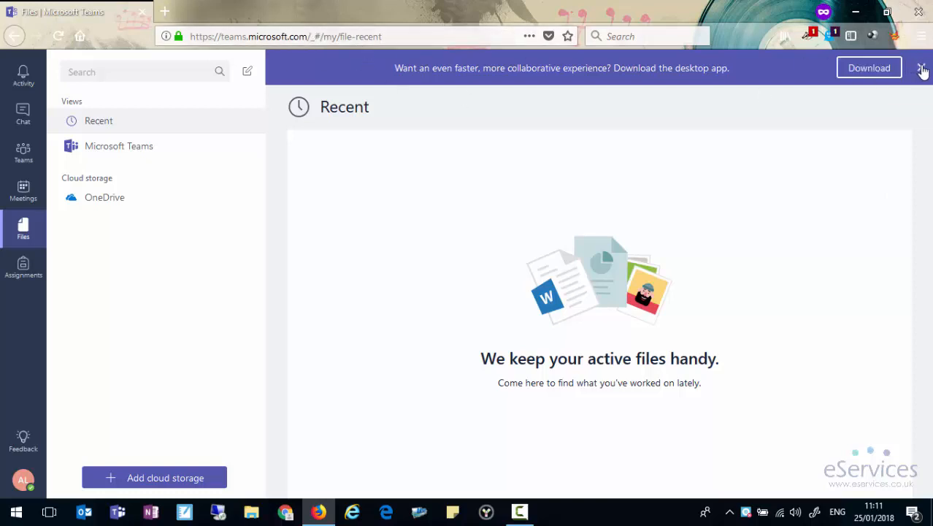
Dismiss the desktop-app download banner and return to the Teams view.
left_click(922, 67)
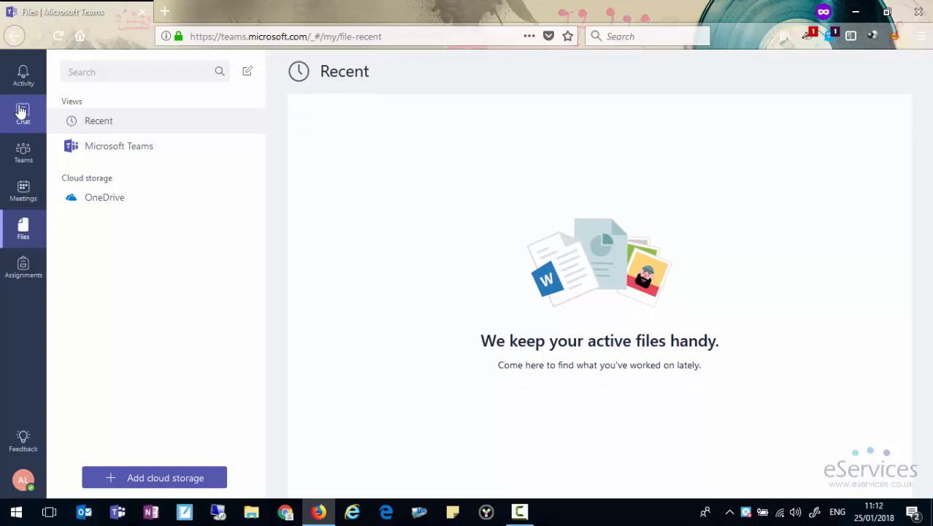
left_click(22, 153)
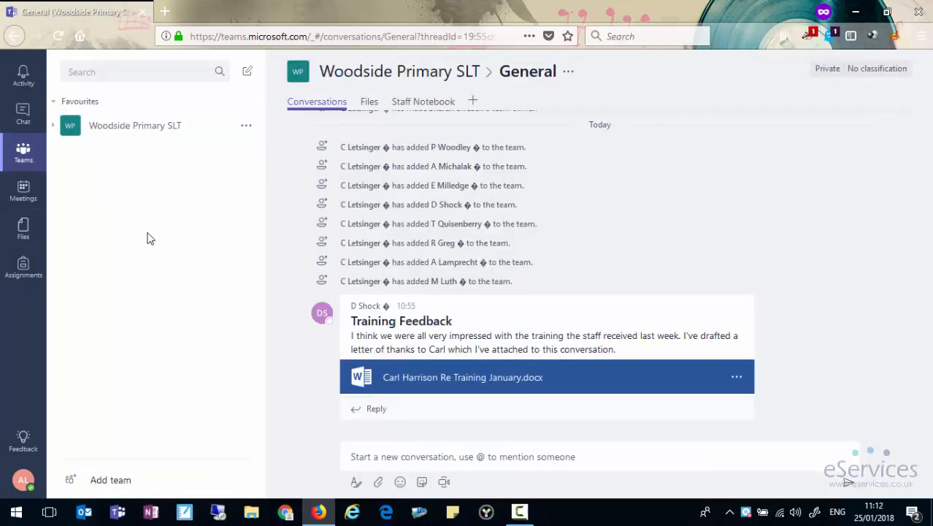